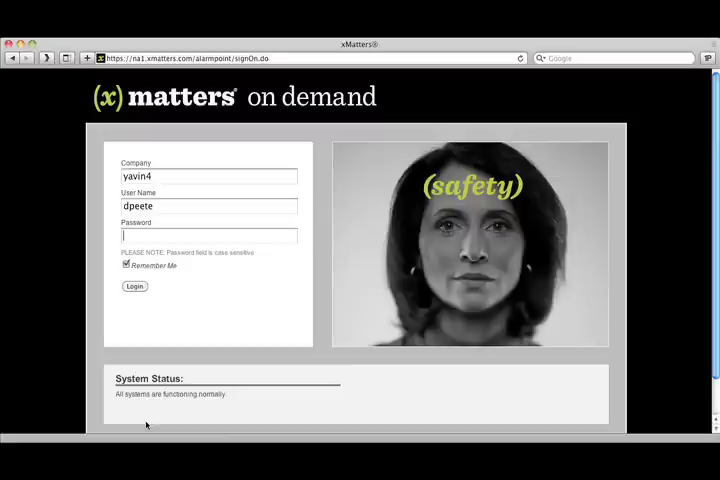
mouse_move(156, 420)
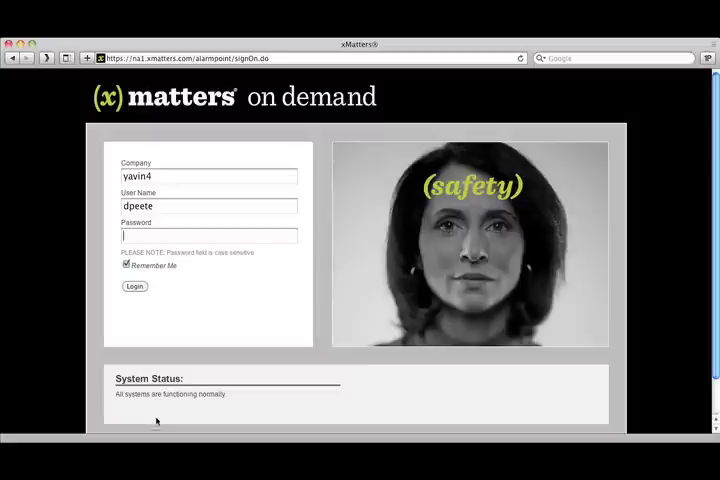
Sign in to xMatters On Demand with the account password to reach the profile home page
left_click(708, 56)
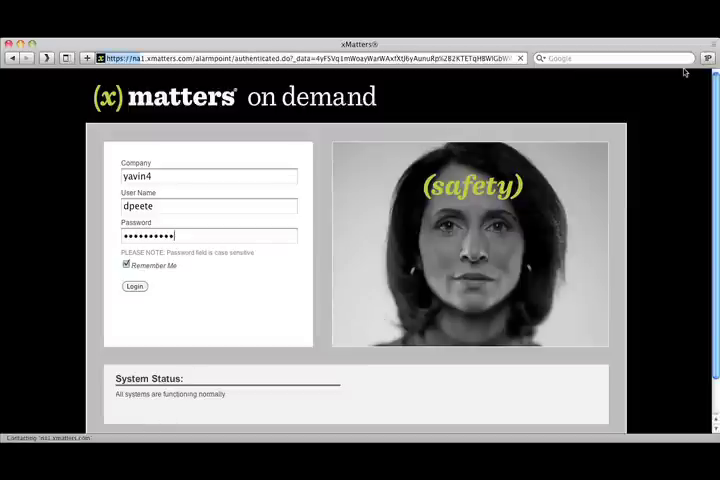
left_click(134, 286)
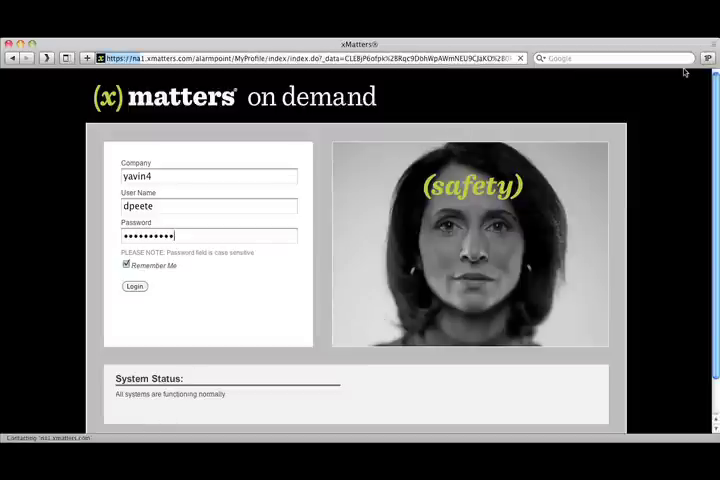
left_click(134, 286)
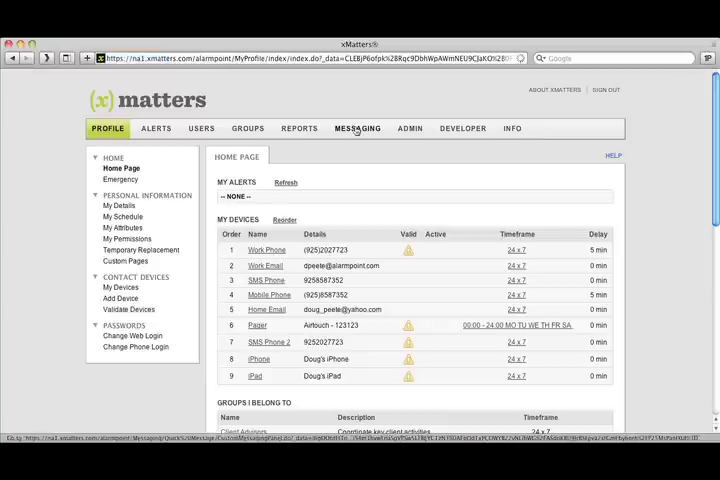
Initiate the Oracle Code Red scenario from My Shortcuts under Messaging
left_click(356, 128)
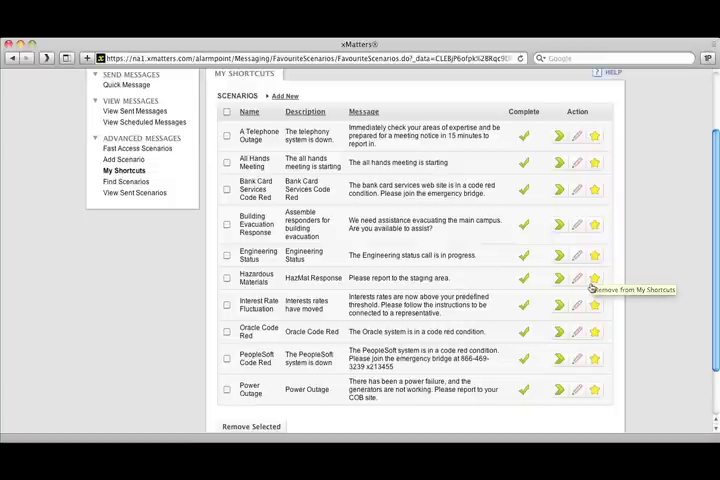
mouse_move(552, 332)
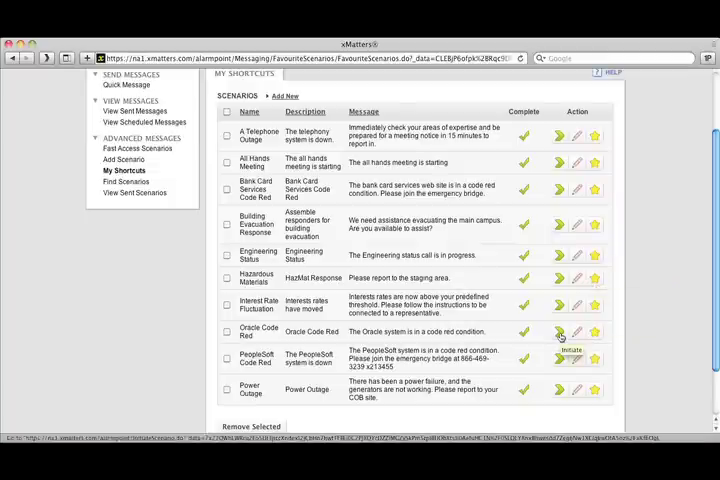
left_click(560, 332)
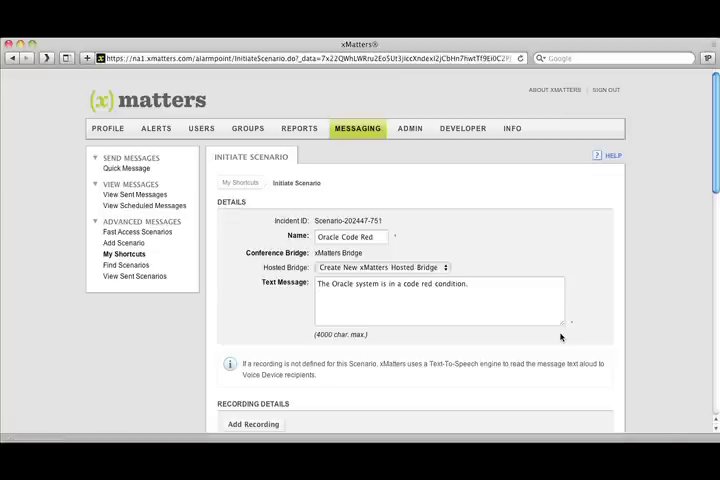
scroll("down", 3)
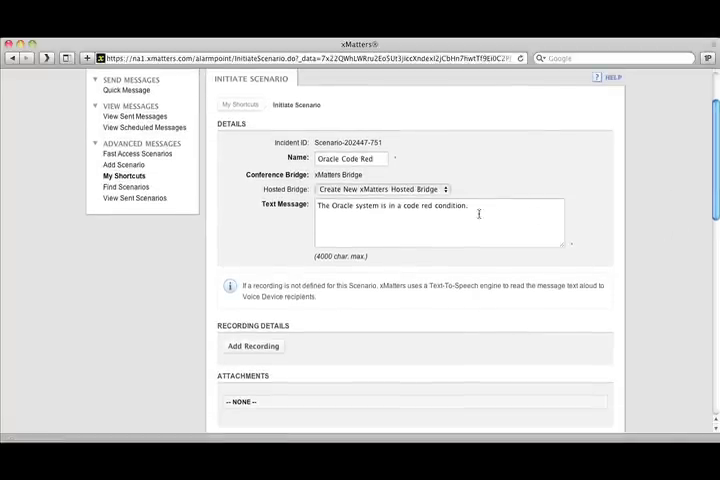
mouse_move(684, 218)
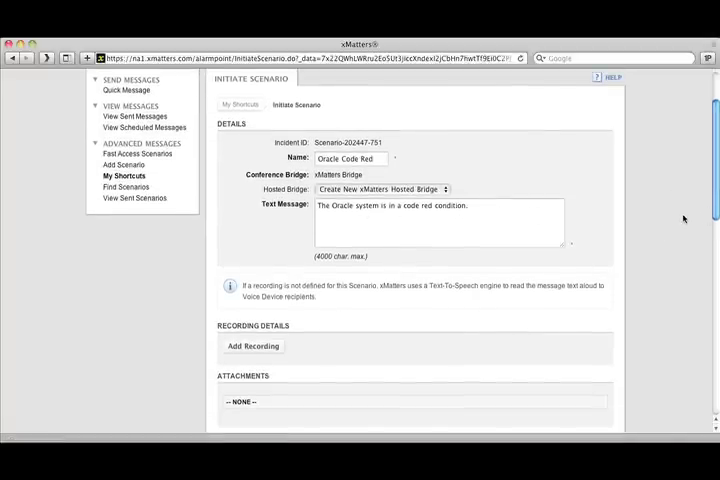
scroll("down", 3)
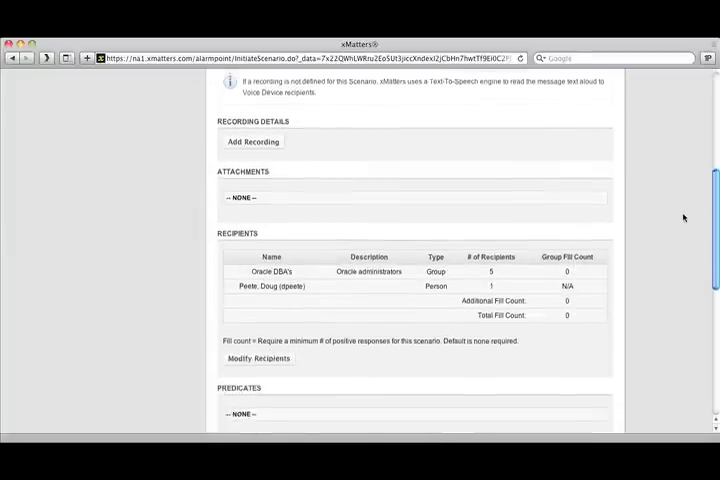
scroll("down", 3)
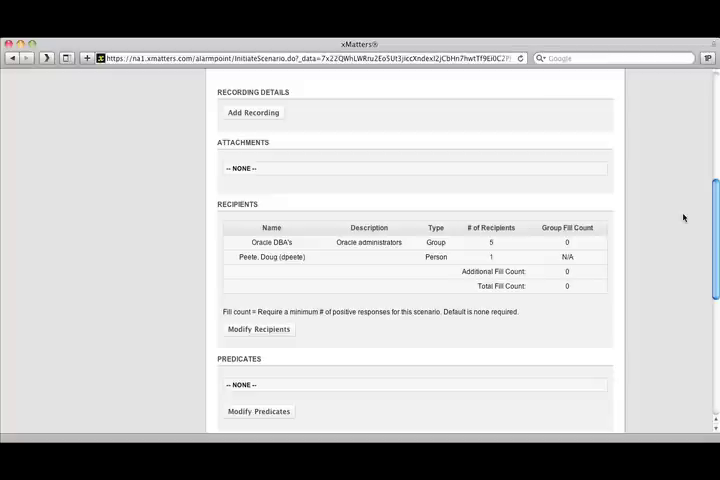
mouse_move(300, 350)
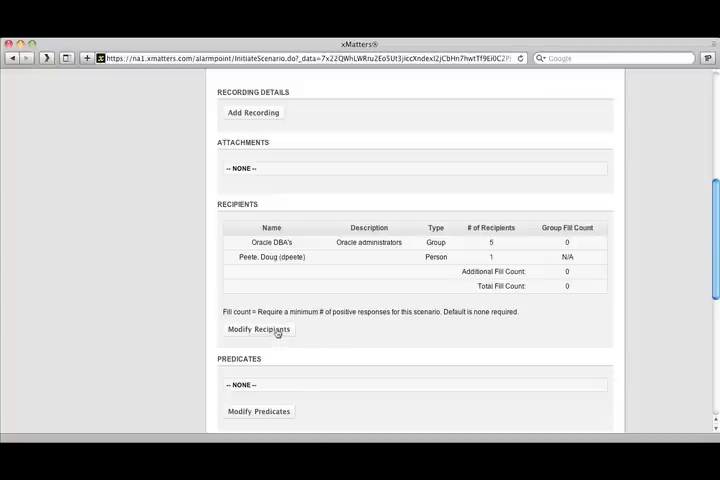
left_click(258, 328)
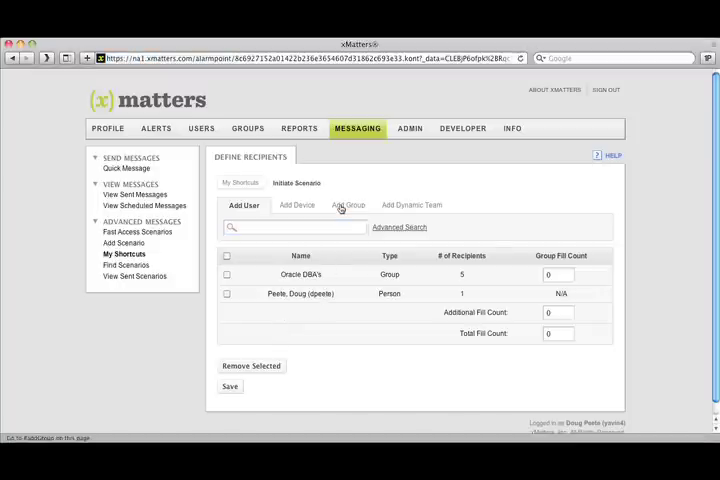
Add the UNIX Team group as a recipient and select voice delivery on home, mobile and work phones
left_click(348, 204)
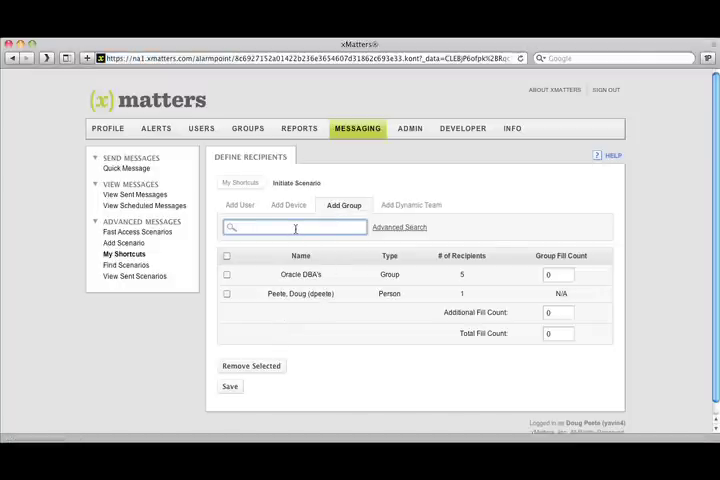
type("unix")
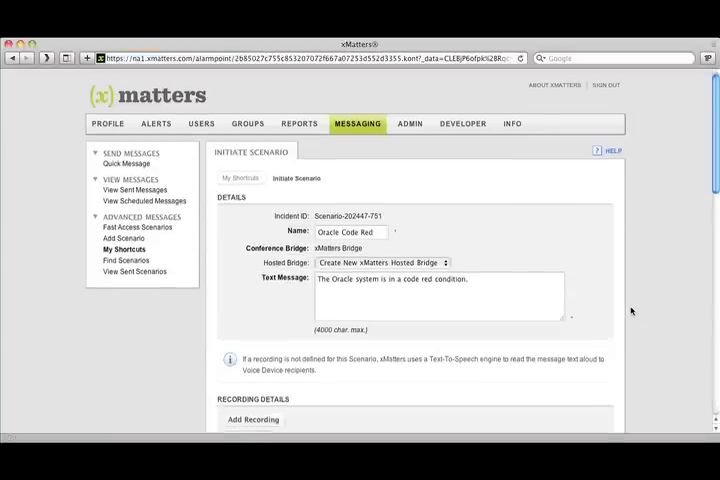
scroll("down", 3)
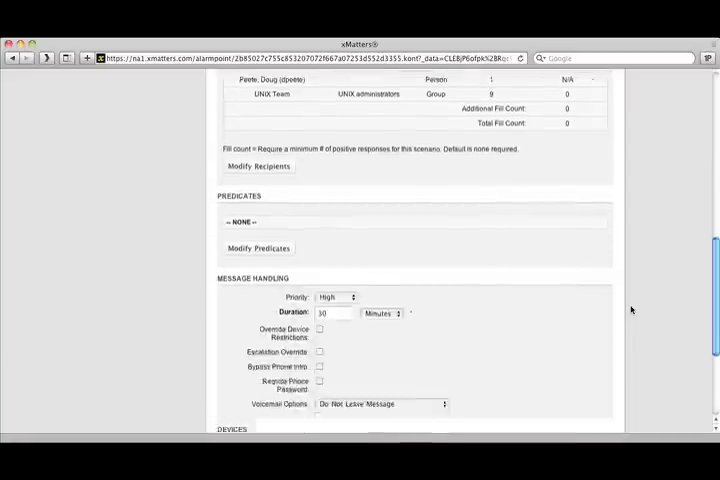
scroll("down", 3)
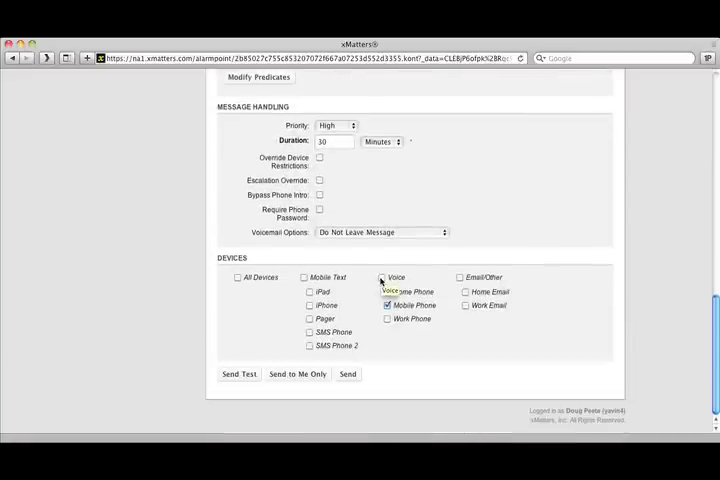
left_click(348, 374)
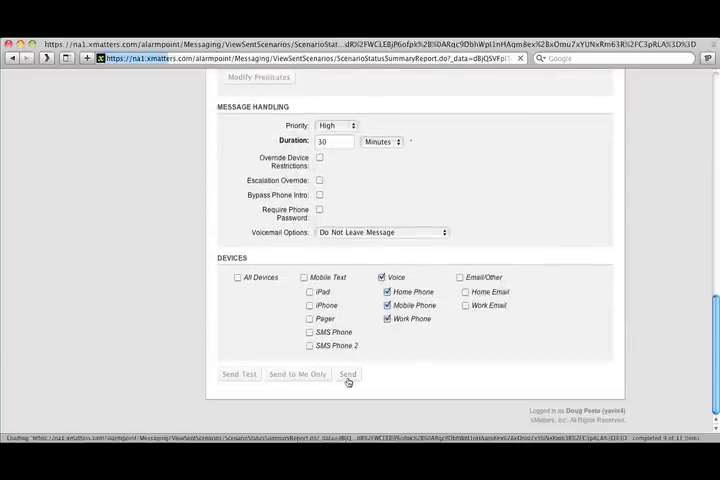
Send Oracle Code Red and view its Conference Bridge Status Report with dial-in numbers and participants
left_click(348, 374)
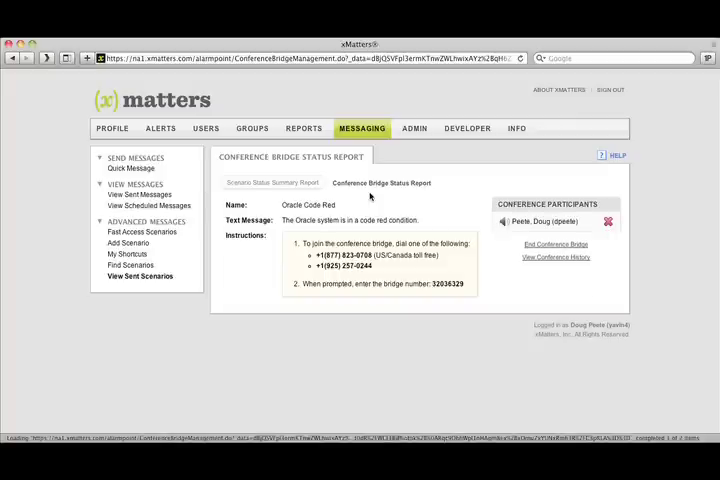
View the ended conference's history listing three participants with join and leave times
left_click(608, 220)
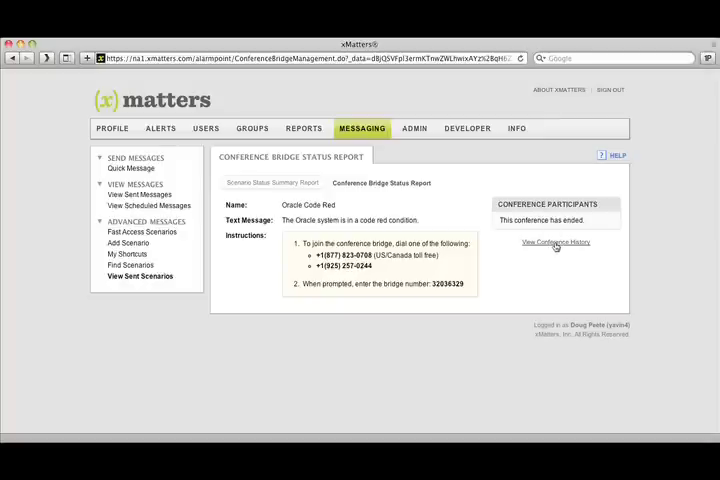
left_click(556, 240)
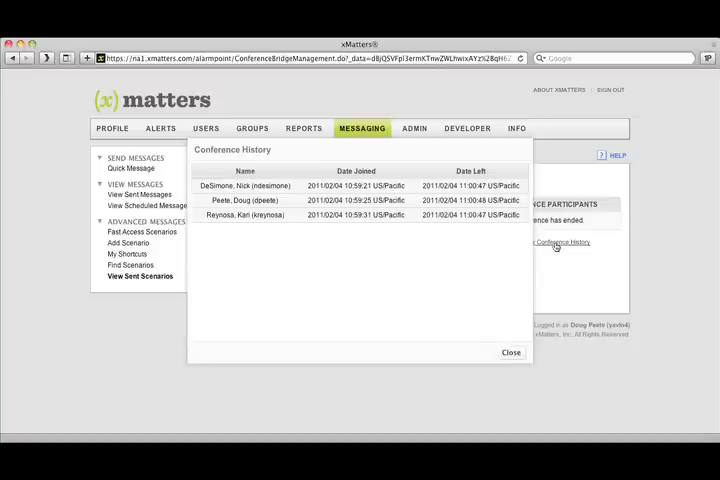